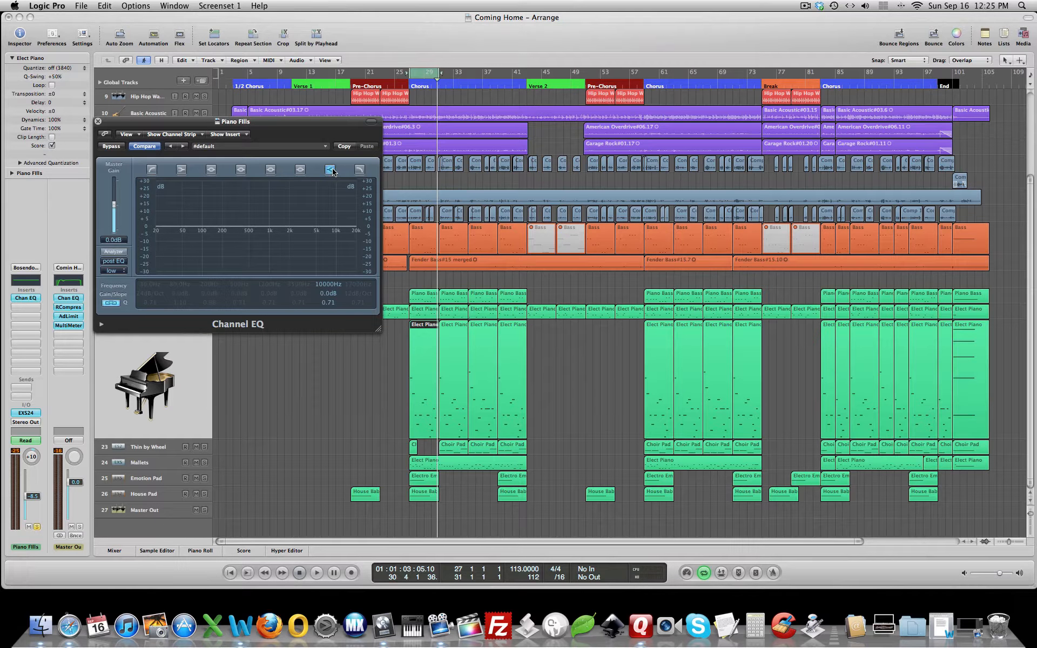
# Step: Enable the Low Cut band at 48 dB/Oct and sweep its cutoff to about 114 Hz during playback
pyautogui.click(330, 170)
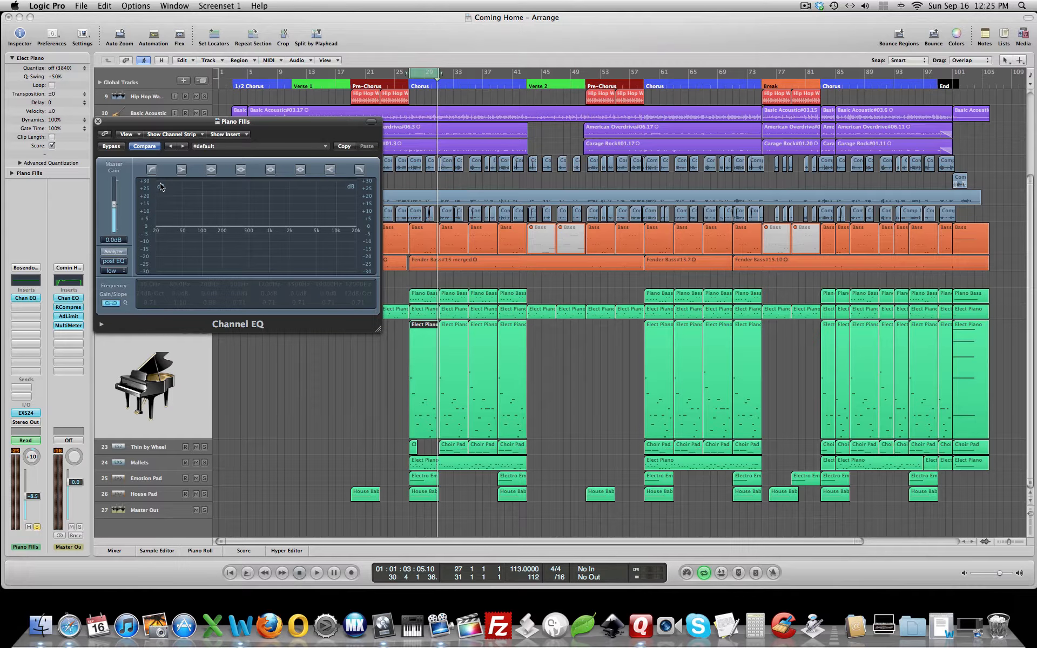
pyautogui.click(151, 170)
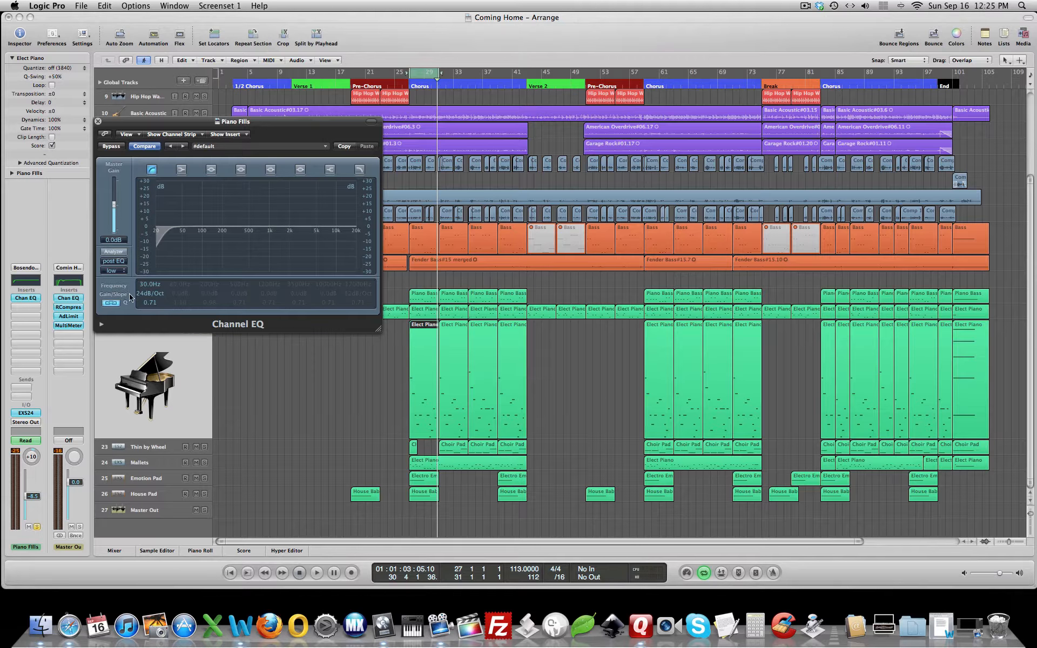
pyautogui.moveTo(149, 313)
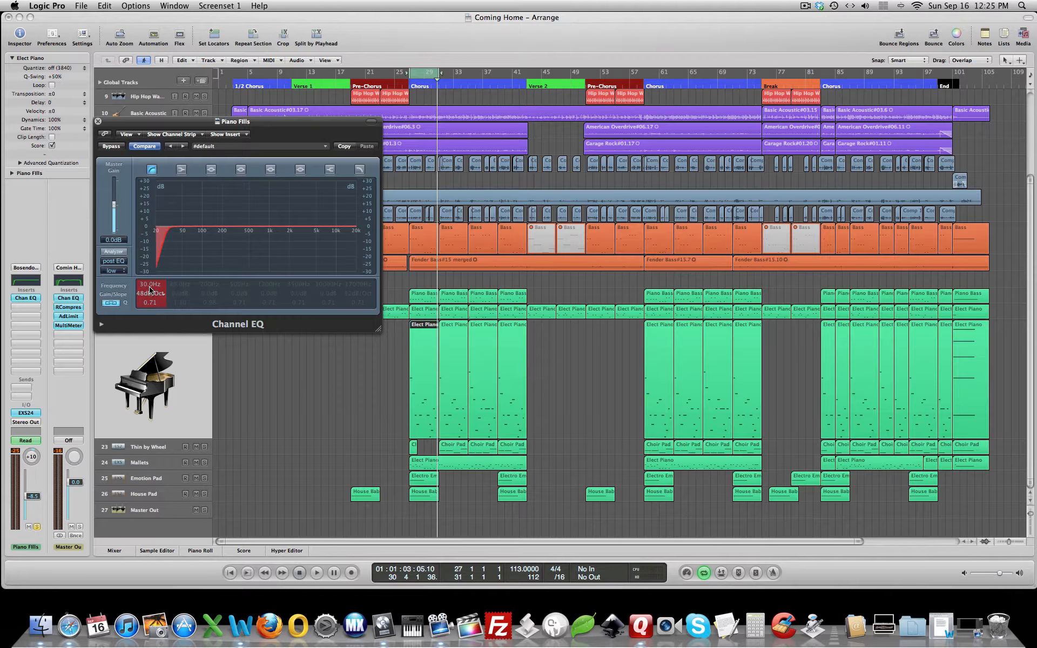
pyautogui.moveTo(149, 284); pyautogui.dragTo(150, 277)
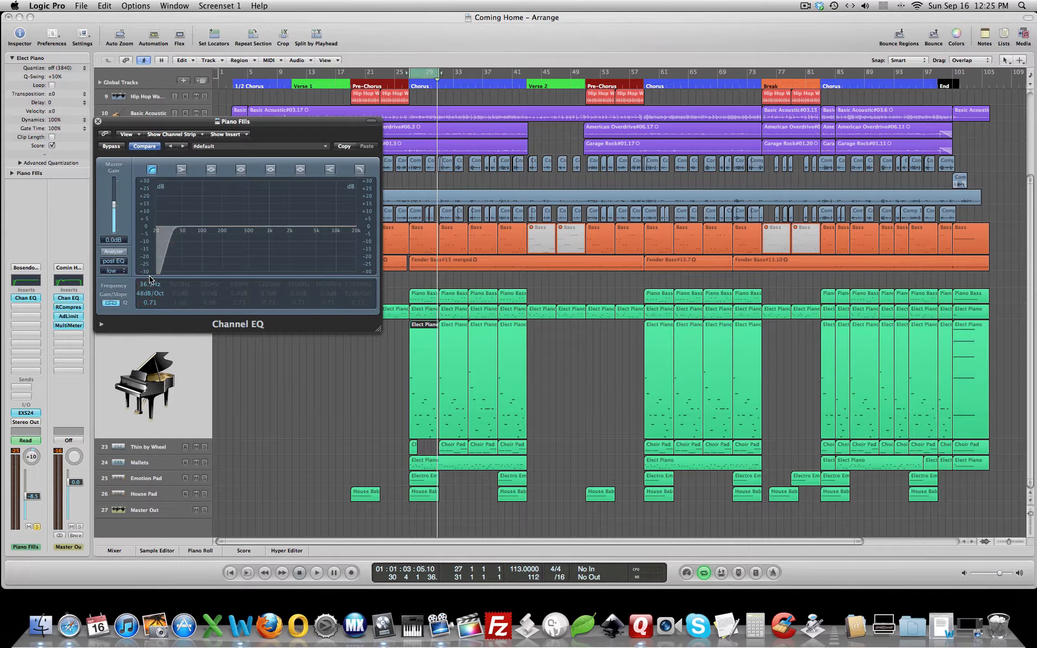
pyautogui.click(317, 573)
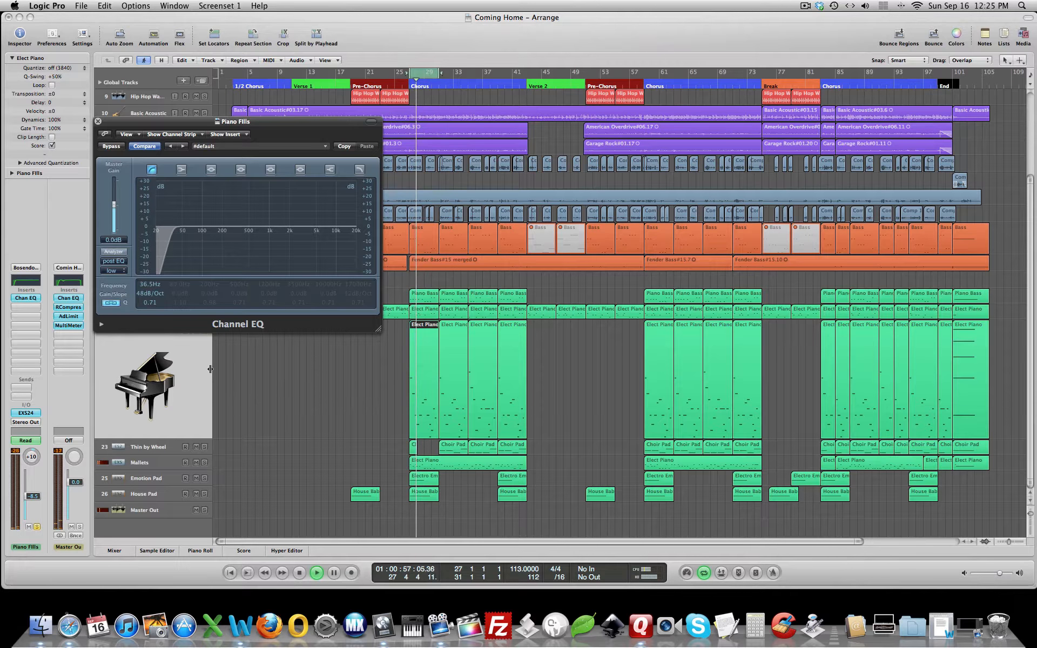
pyautogui.moveTo(156, 231); pyautogui.dragTo(157, 265)
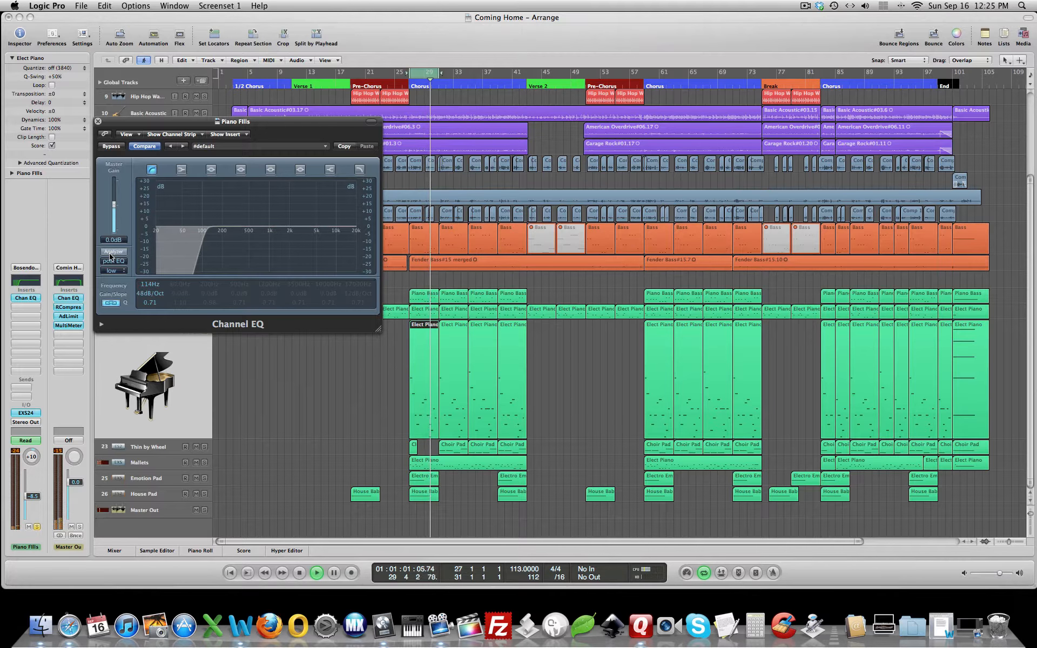
# Step: Show the spectrum analyzer and momentarily bypass the Low Cut band to compare
pyautogui.click(114, 251)
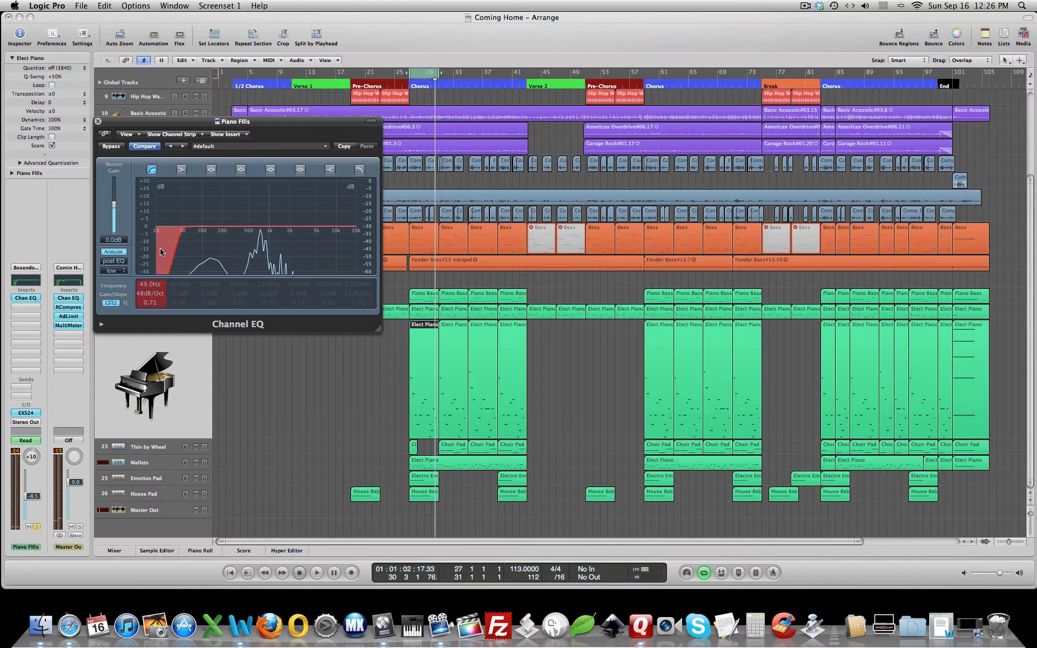
pyautogui.click(152, 169)
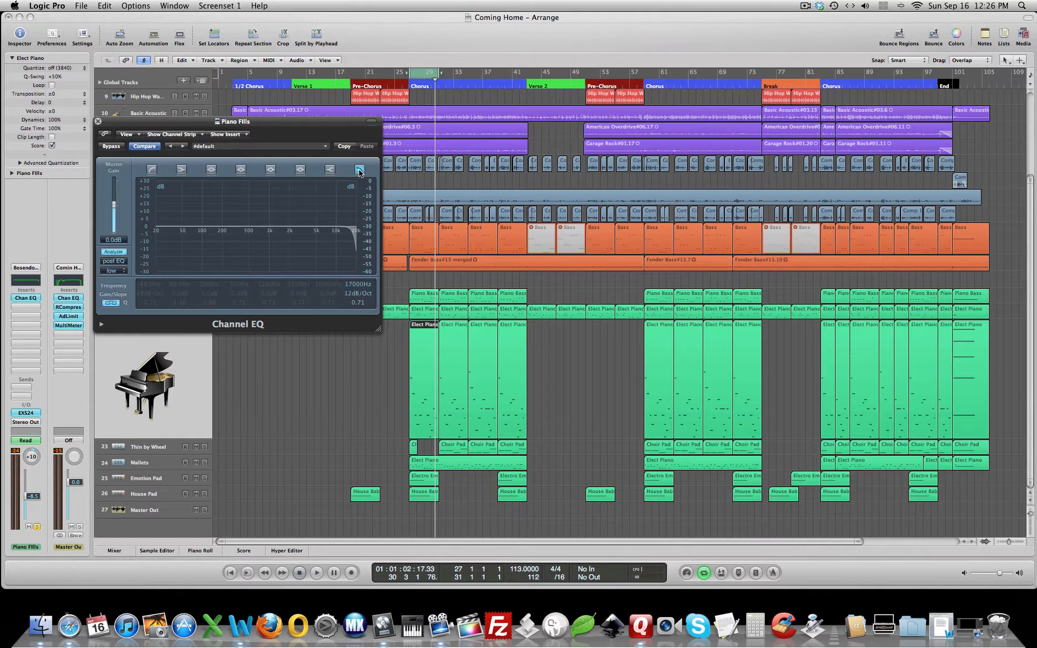
# Step: Enable the High Cut band at 48 dB/Oct, 6000 Hz and raise the Low Cut to about 340 Hz
pyautogui.click(359, 170)
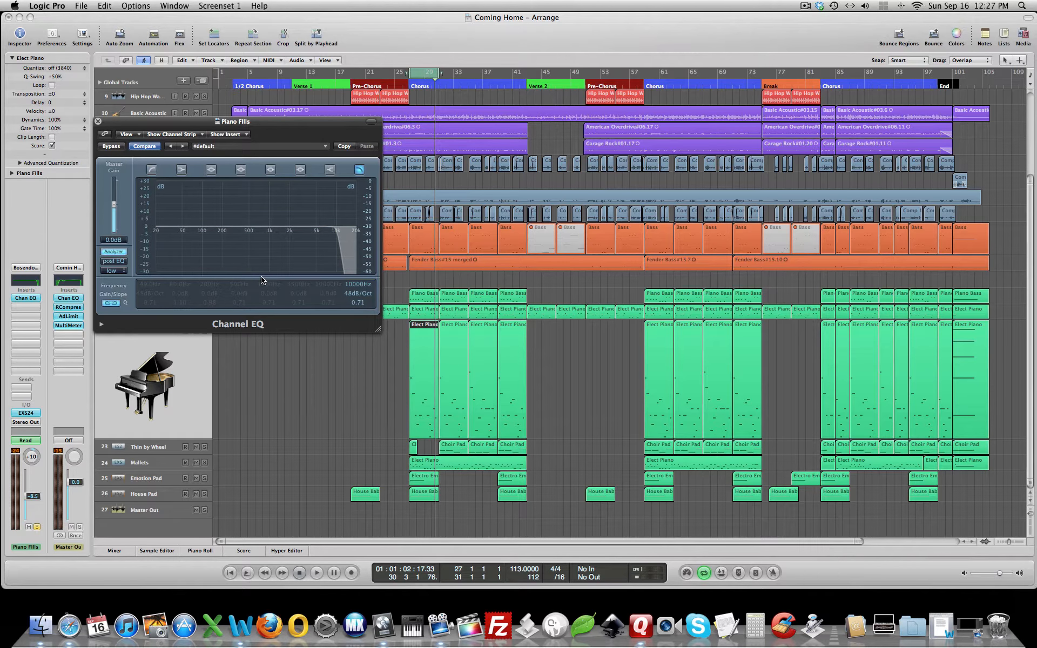
pyautogui.click(316, 572)
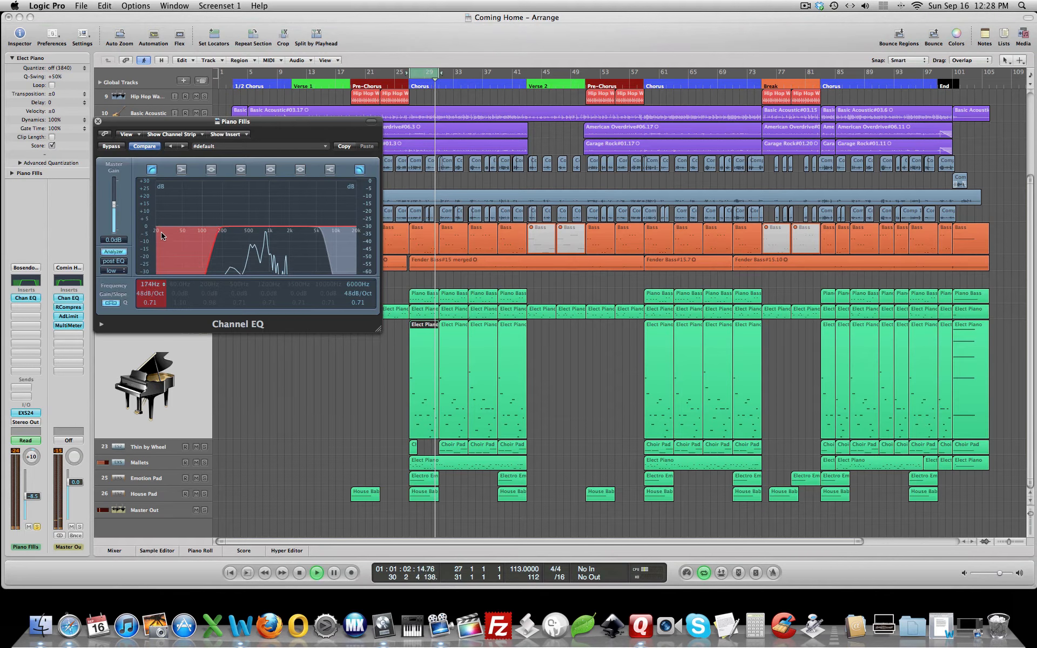
pyautogui.moveTo(158, 235); pyautogui.dragTo(166, 215)
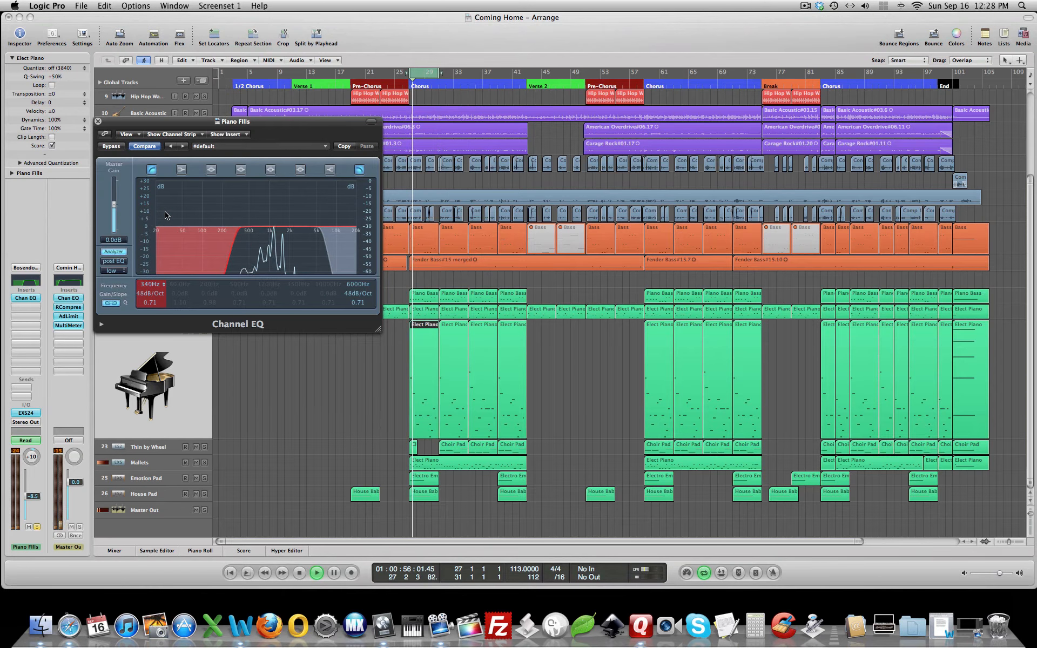